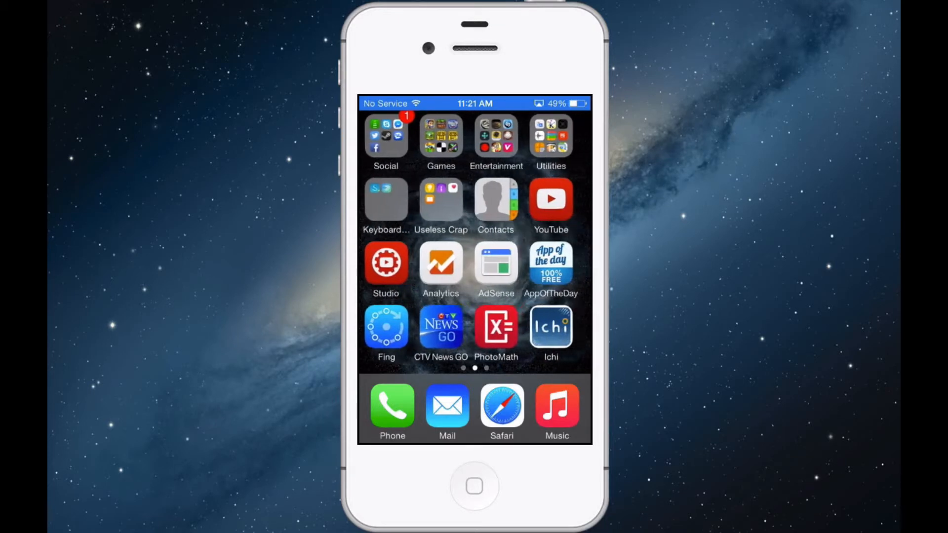
Step: Swipe across the home screen to reach and launch PhotoMath's App Store listing
{"action": "scroll", "scroll_direction": "right", "scroll_amount": 3}
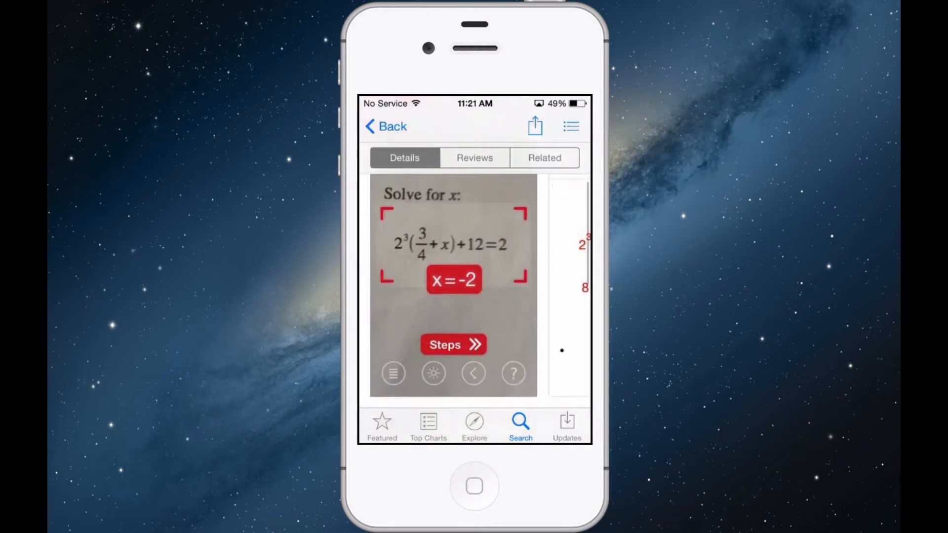
Step: Expand the description via 'more' and read through its linear-equation and printed-problem support
{"action": "left_click", "coordinate": [453, 344]}
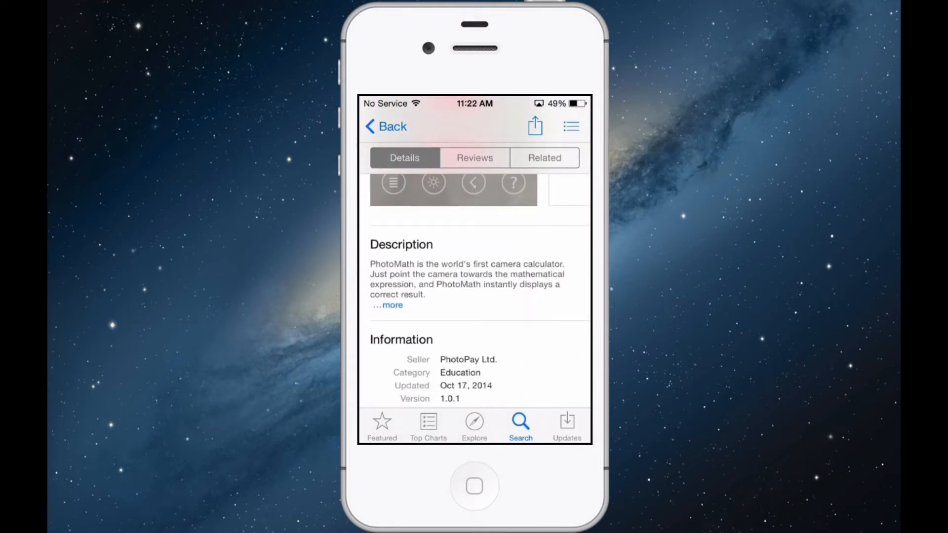
{"action": "scroll", "scroll_direction": "down", "scroll_amount": 3}
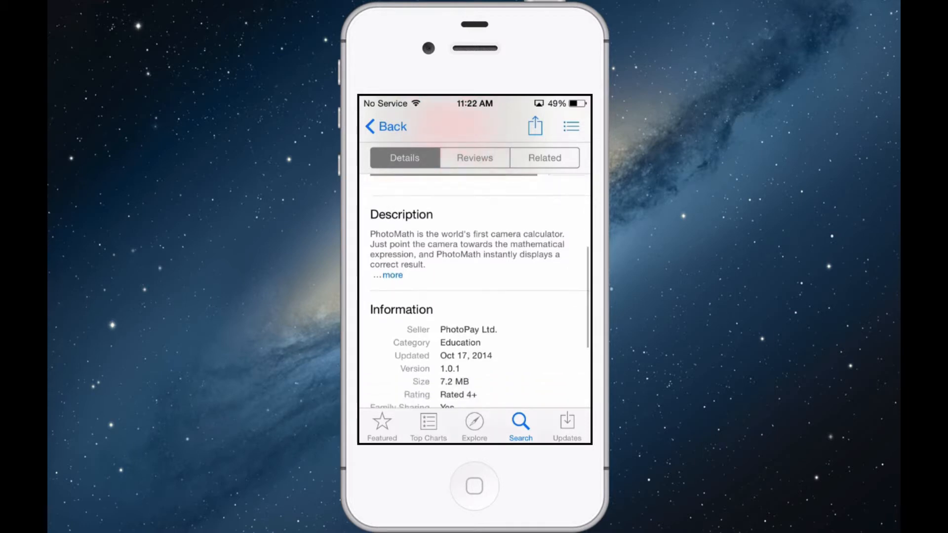
{"action": "left_click", "coordinate": [391, 274]}
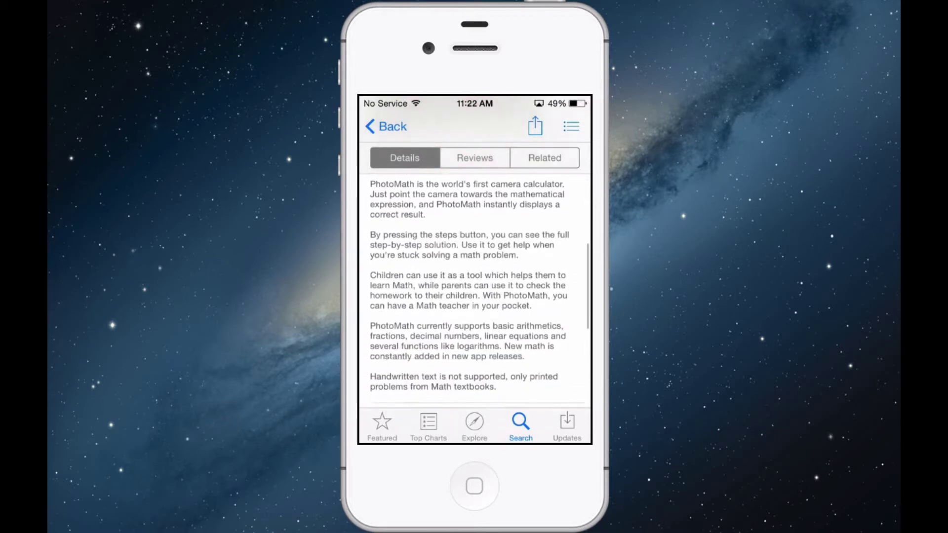
{"action": "scroll", "scroll_direction": "down", "scroll_amount": 3}
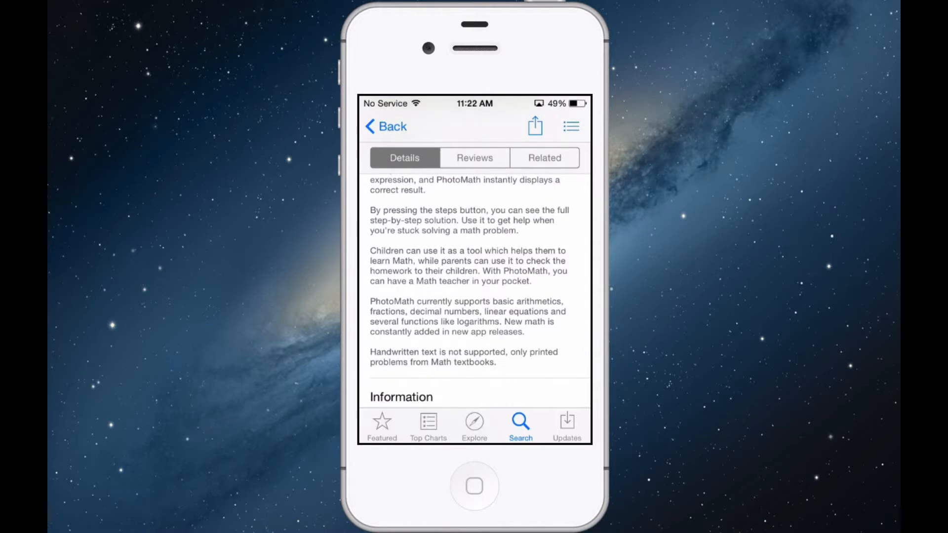
{"action": "scroll", "scroll_direction": "down", "scroll_amount": 3}
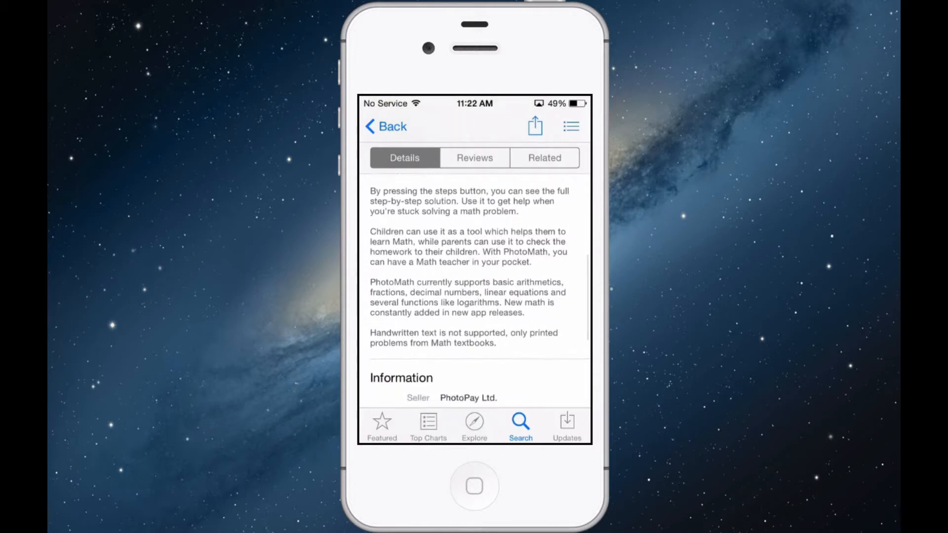
{"action": "scroll", "scroll_direction": "down", "scroll_amount": 3}
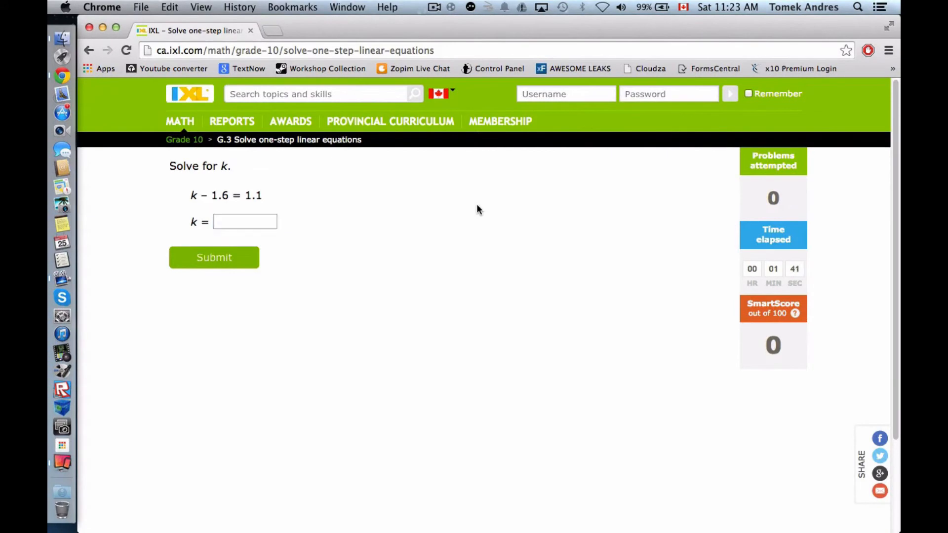
{"action": "mouse_move", "coordinate": [462, 226]}
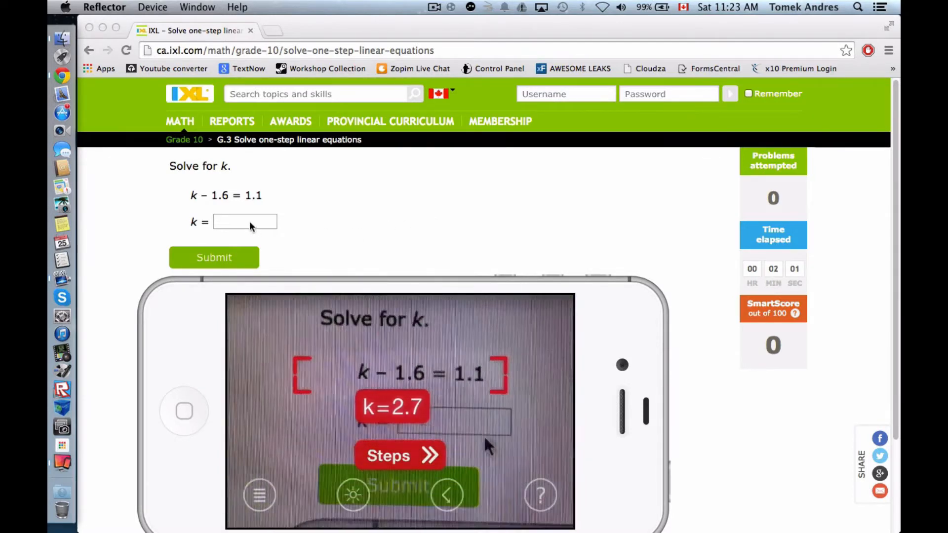
Step: Answer k − 1.6 = 1.1 with k = 2.7 and submit it
{"action": "left_click", "coordinate": [245, 221]}
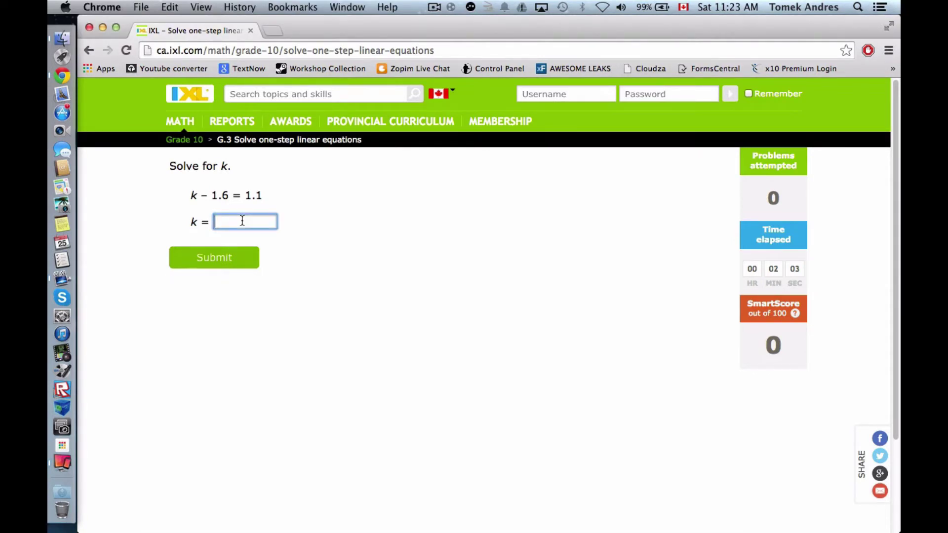
{"action": "type", "text": "2.7"}
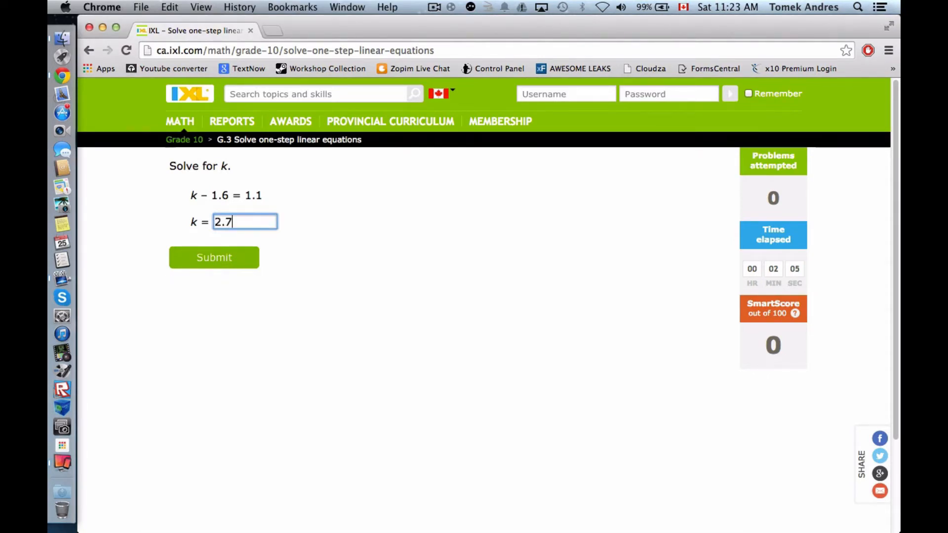
{"action": "left_click", "coordinate": [213, 257]}
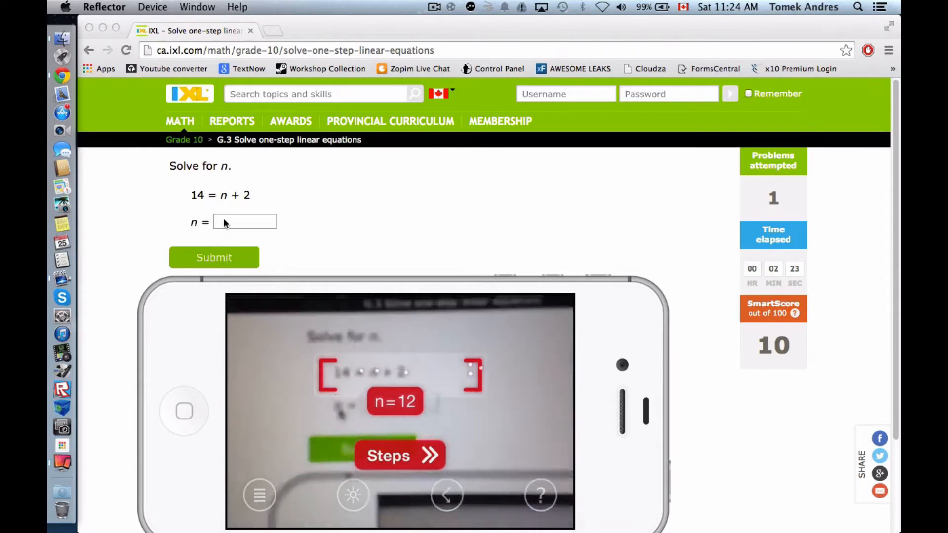
Step: Answer 14 = n + 2 with n = 12 and submit it
{"action": "type", "text": "12"}
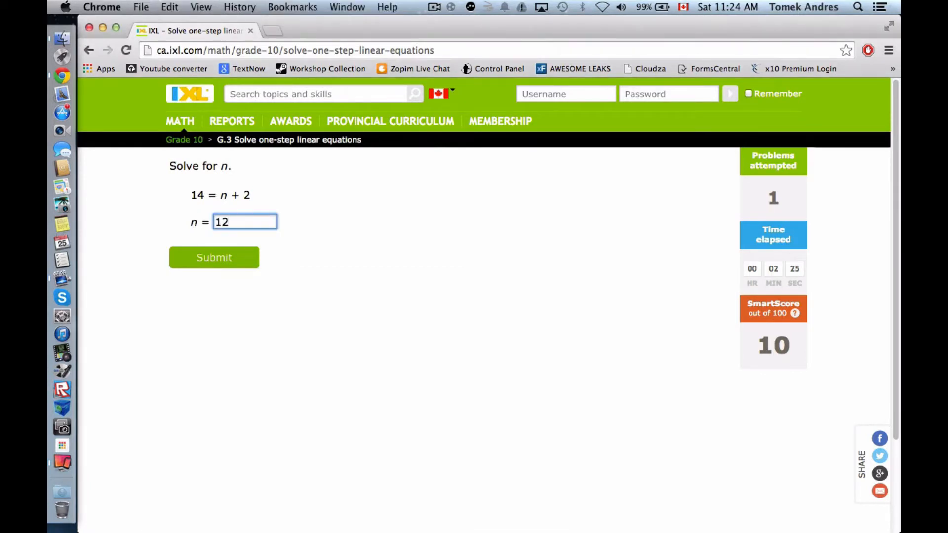
{"action": "left_click", "coordinate": [213, 257]}
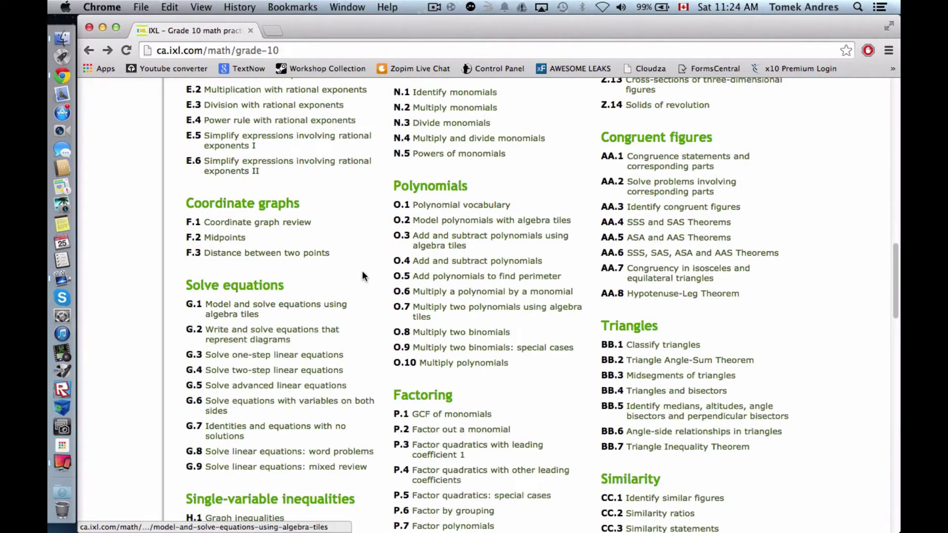
{"action": "mouse_move", "coordinate": [287, 308]}
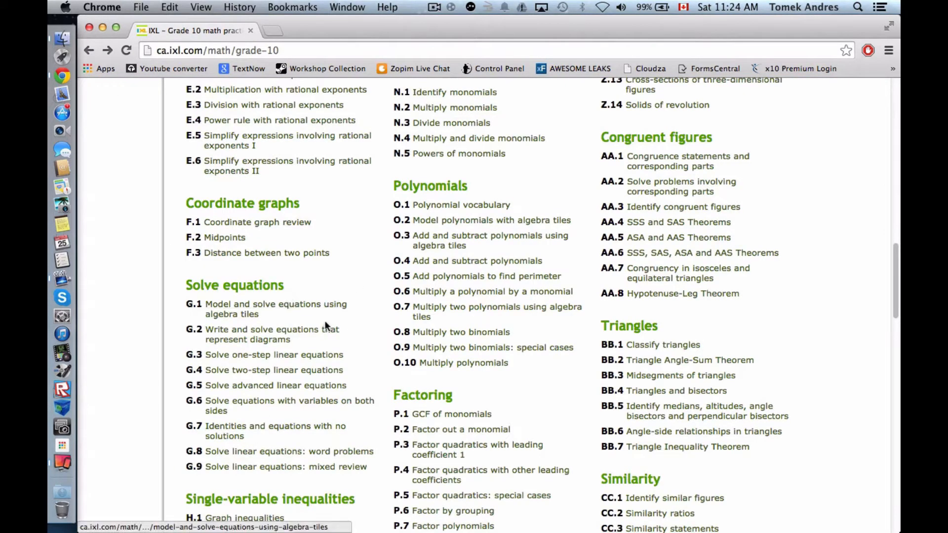
Step: Start the G.4 Solve two-step linear equations skill under Solve equations
{"action": "left_click", "coordinate": [253, 370]}
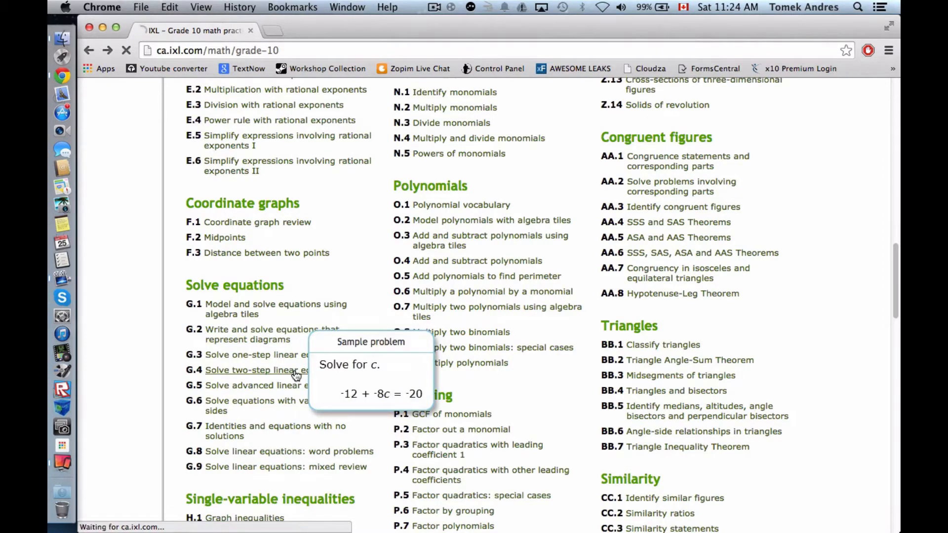
{"action": "left_click", "coordinate": [254, 370]}
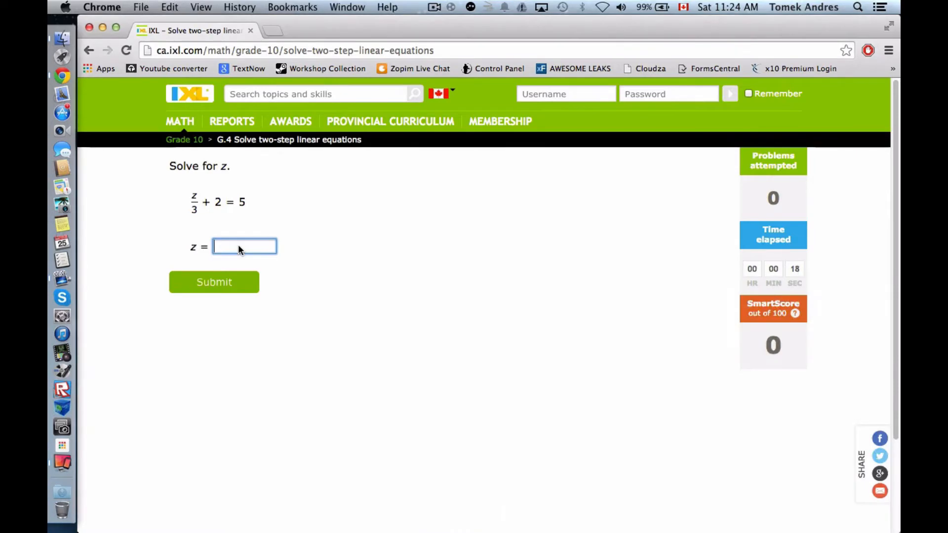
Step: Work through the z and s problems and return to the answer box for 2n + 7 = 17
{"action": "left_click", "coordinate": [213, 283]}
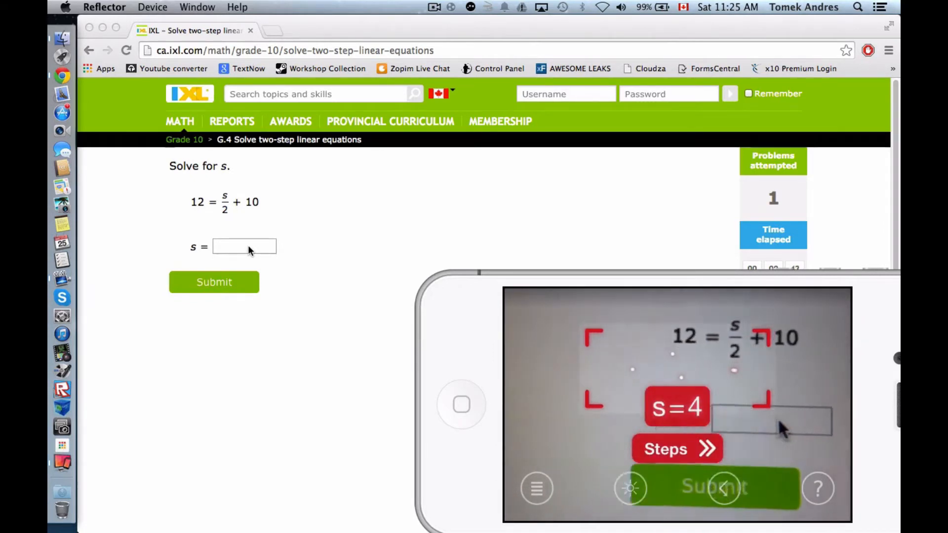
{"action": "left_click", "coordinate": [213, 283]}
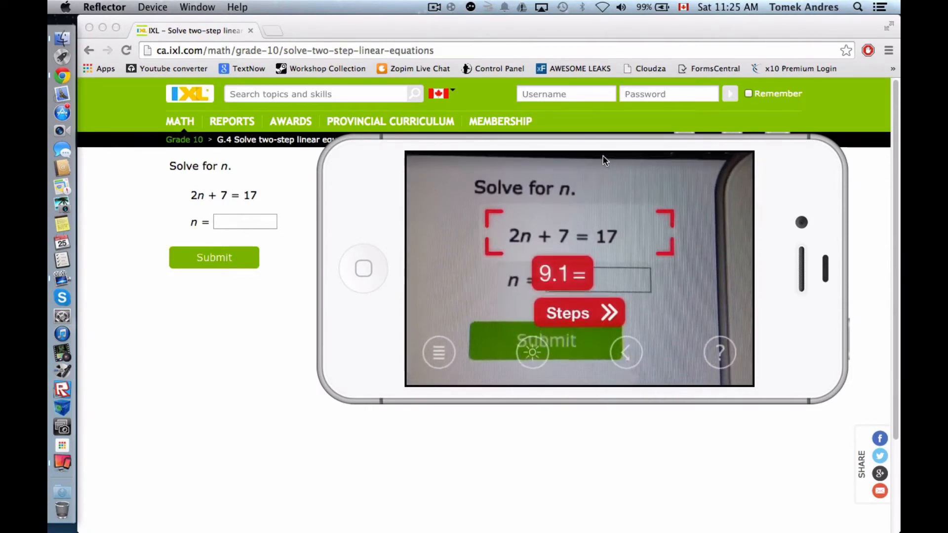
{"action": "left_click", "coordinate": [578, 312]}
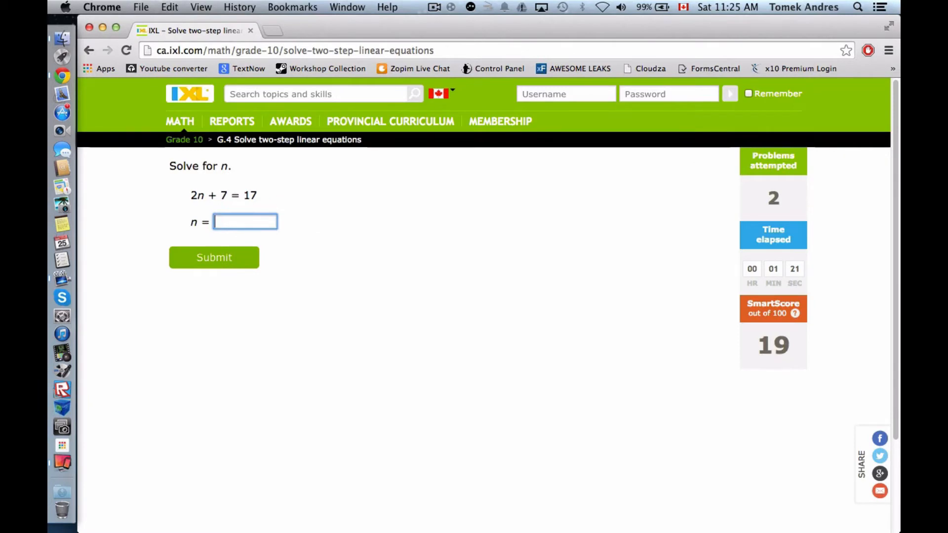
Step: Submit n = 9.1, marked incorrect, and dismiss the explanation to load 13 − 3r = 1
{"action": "type", "text": "9.1"}
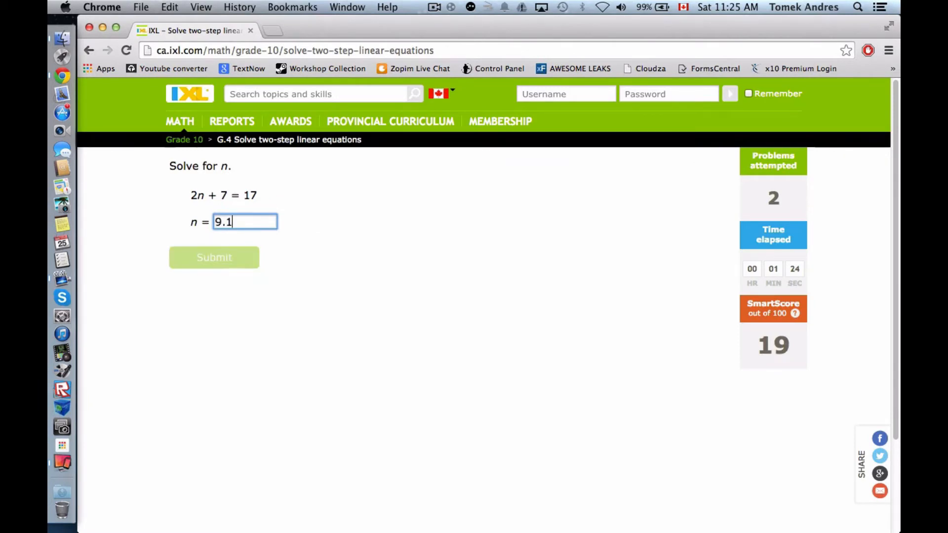
{"action": "left_click", "coordinate": [213, 257]}
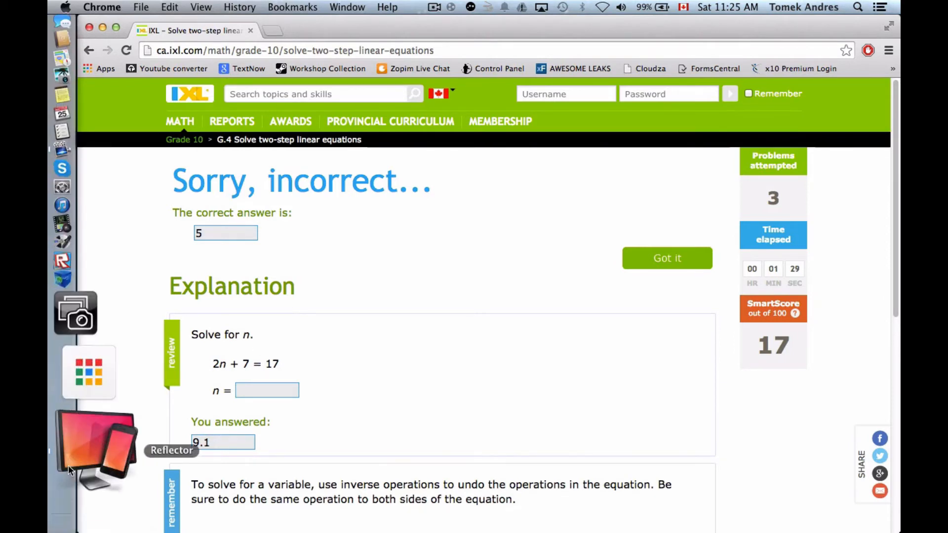
{"action": "left_click", "coordinate": [75, 439]}
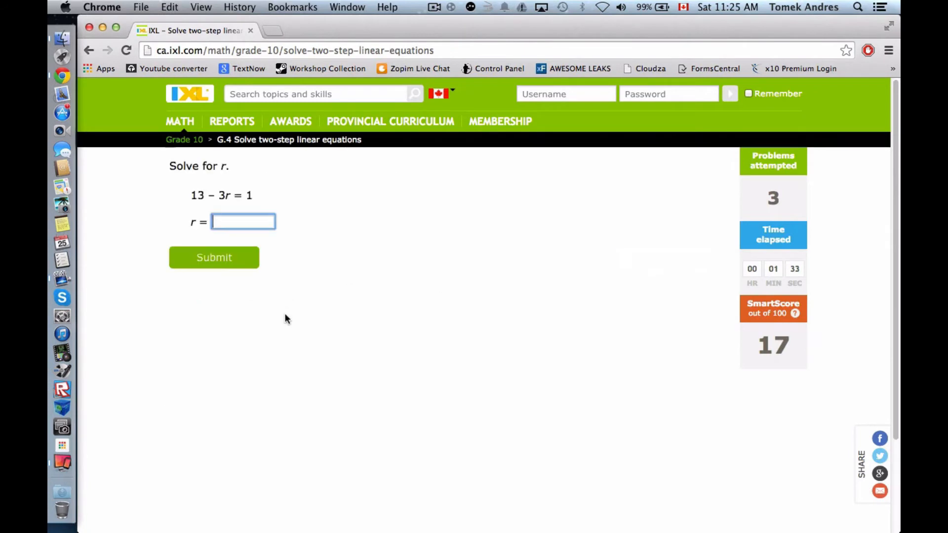
{"action": "mouse_move", "coordinate": [64, 474]}
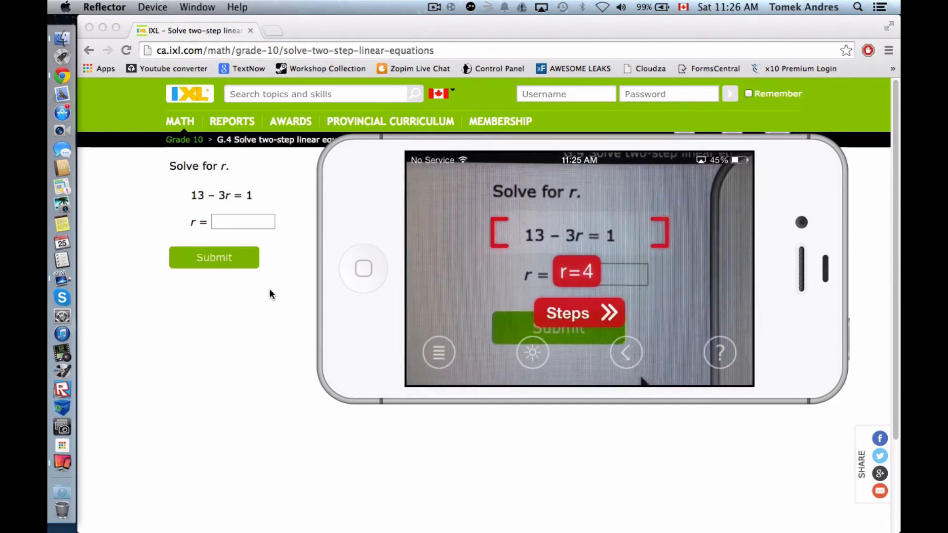
Step: Show the solver's step-by-step solution giving r = 4 for 13 − 3r = 1
{"action": "left_click", "coordinate": [578, 312]}
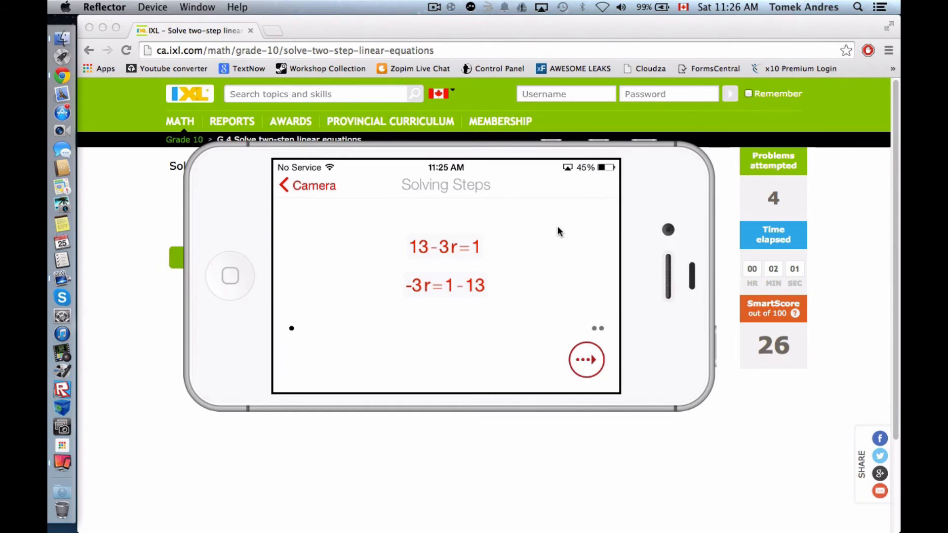
{"action": "left_click", "coordinate": [587, 360]}
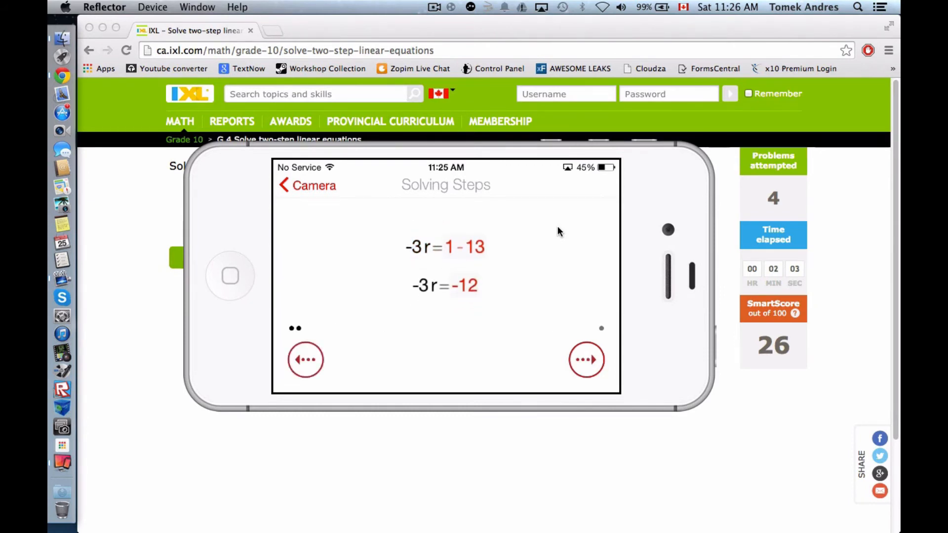
{"action": "left_click", "coordinate": [306, 360]}
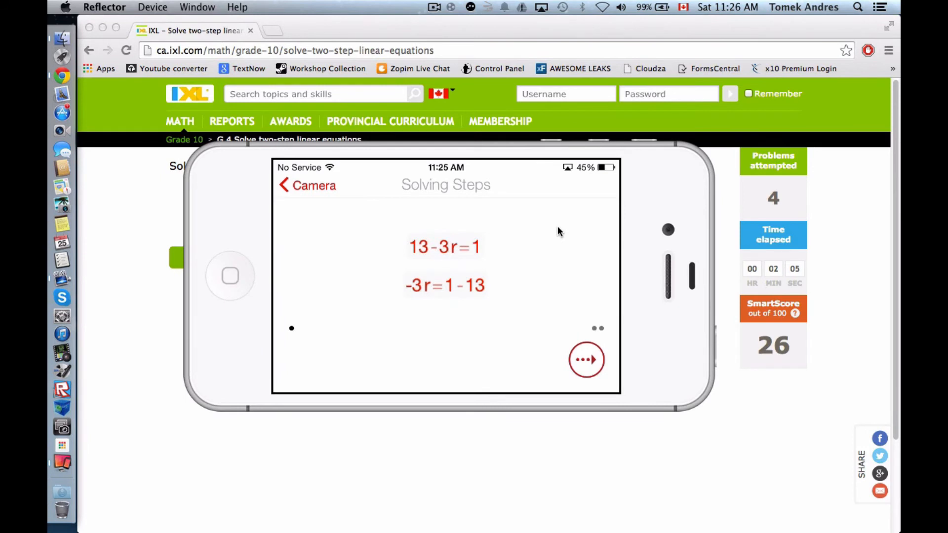
{"action": "left_click", "coordinate": [587, 359]}
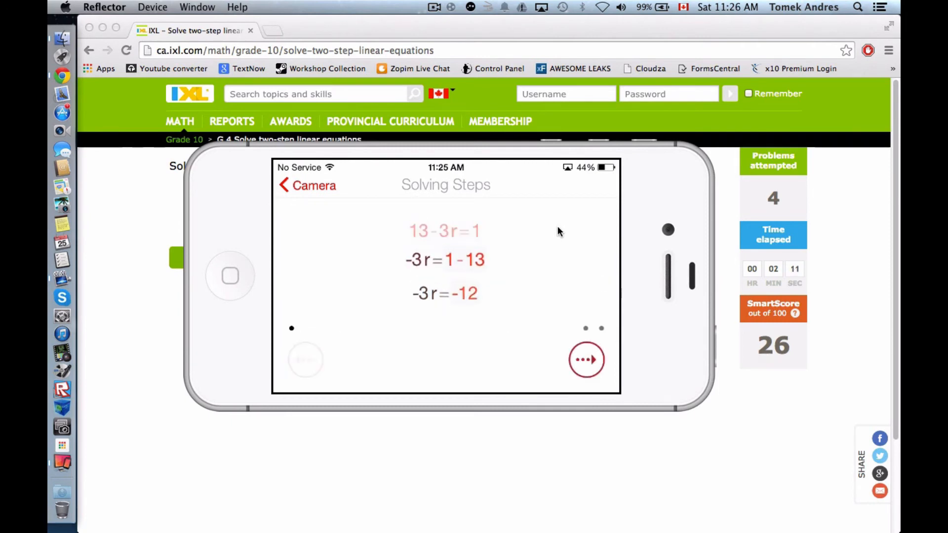
{"action": "left_click", "coordinate": [585, 359]}
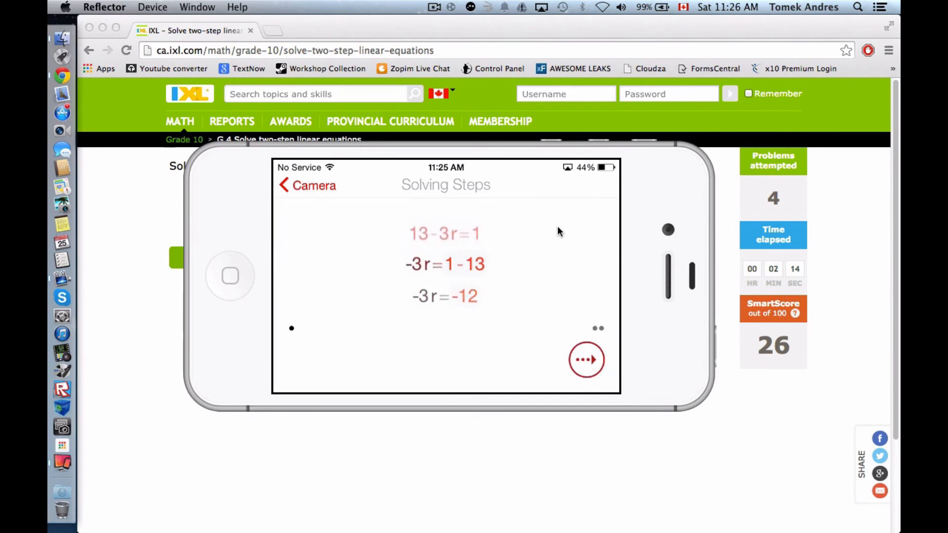
{"action": "left_click", "coordinate": [586, 360]}
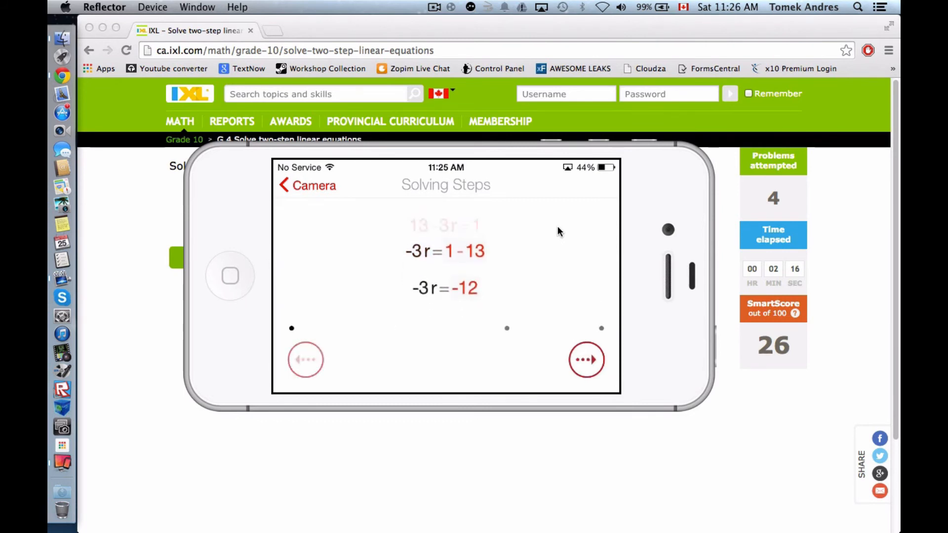
{"action": "left_click", "coordinate": [305, 360]}
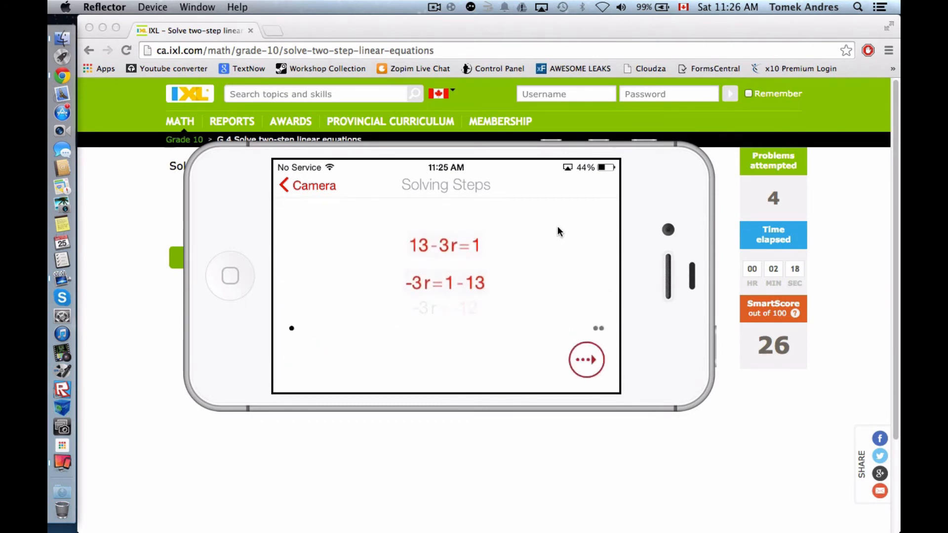
{"action": "left_click", "coordinate": [586, 359]}
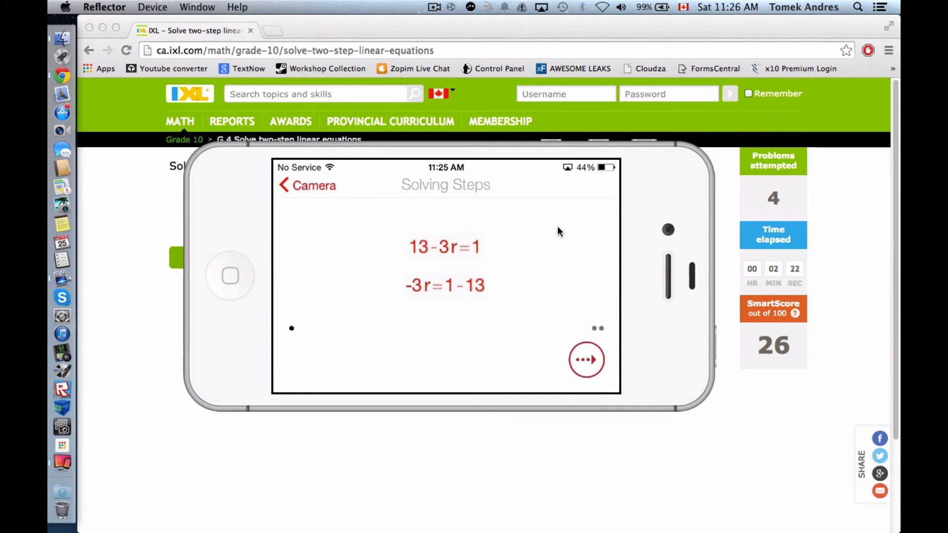
{"action": "mouse_move", "coordinate": [585, 245]}
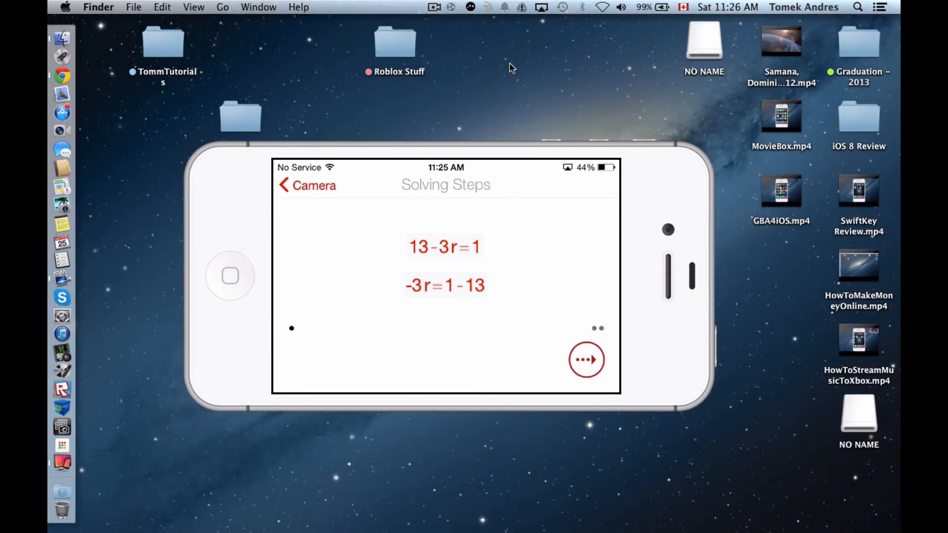
{"action": "mouse_move", "coordinate": [468, 92]}
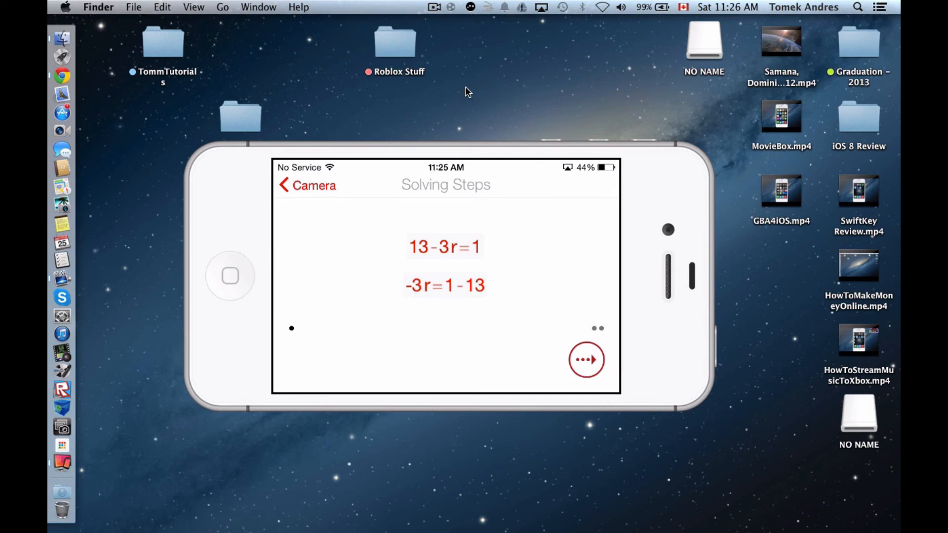
{"action": "mouse_move", "coordinate": [462, 79]}
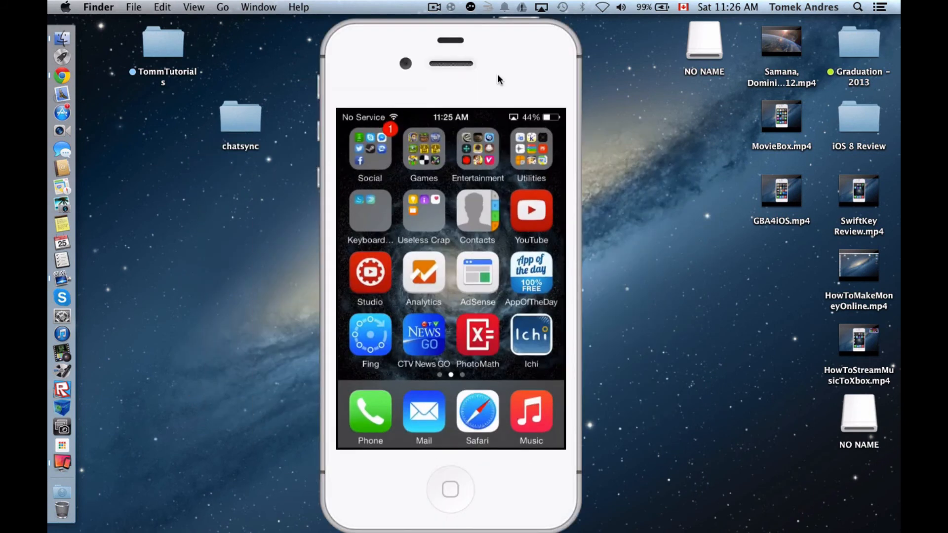
{"action": "mouse_move", "coordinate": [638, 165]}
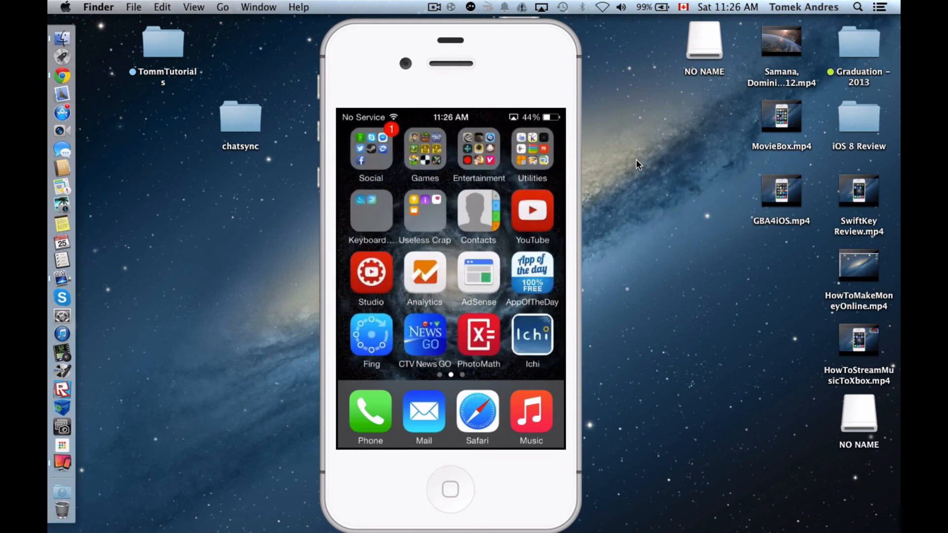